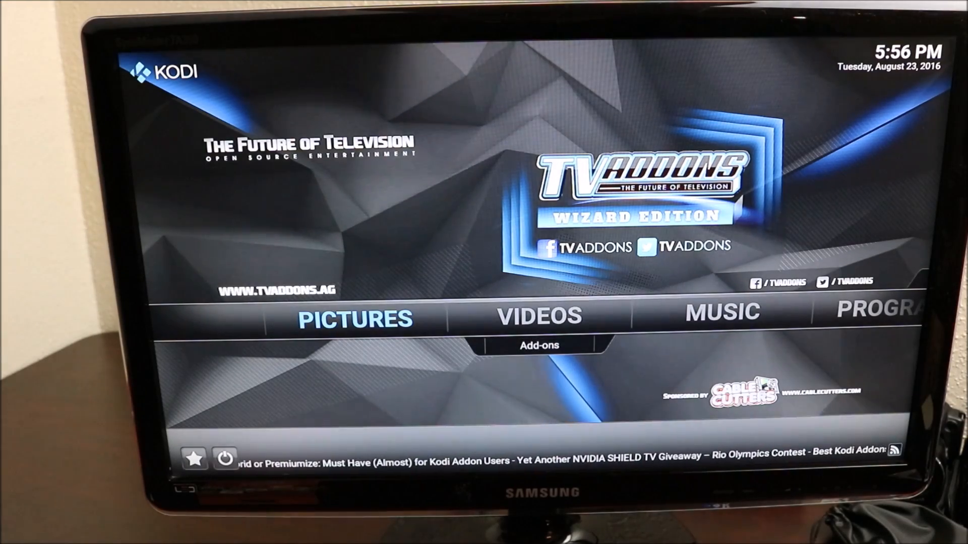
Exit Kodi from its power menu to get back to the Fire TV home screen.
{"action": "left_click", "coordinate": [539, 316]}
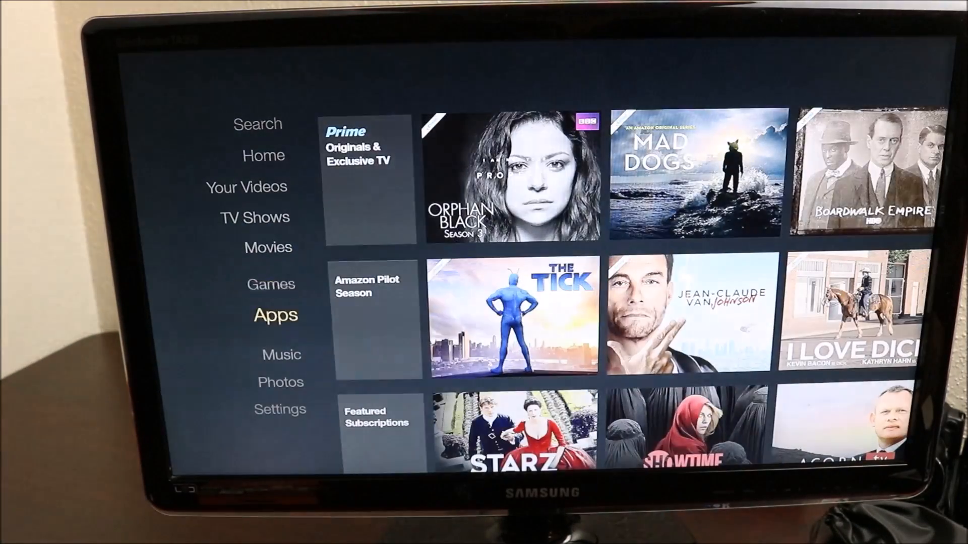
Open Fire TV Settings and go to System's Developer Options.
{"action": "left_click", "coordinate": [279, 409]}
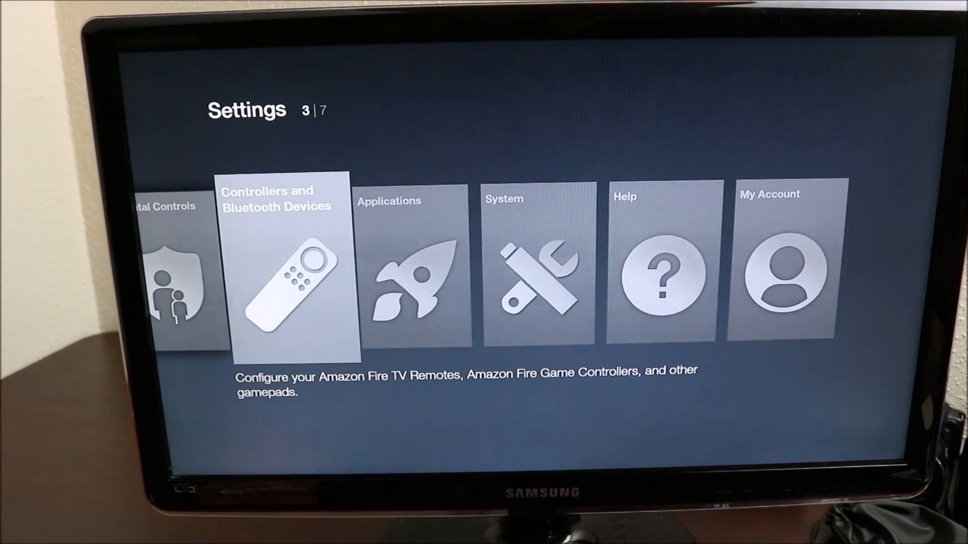
{"action": "scroll", "scroll_direction": "right", "scroll_amount": 3}
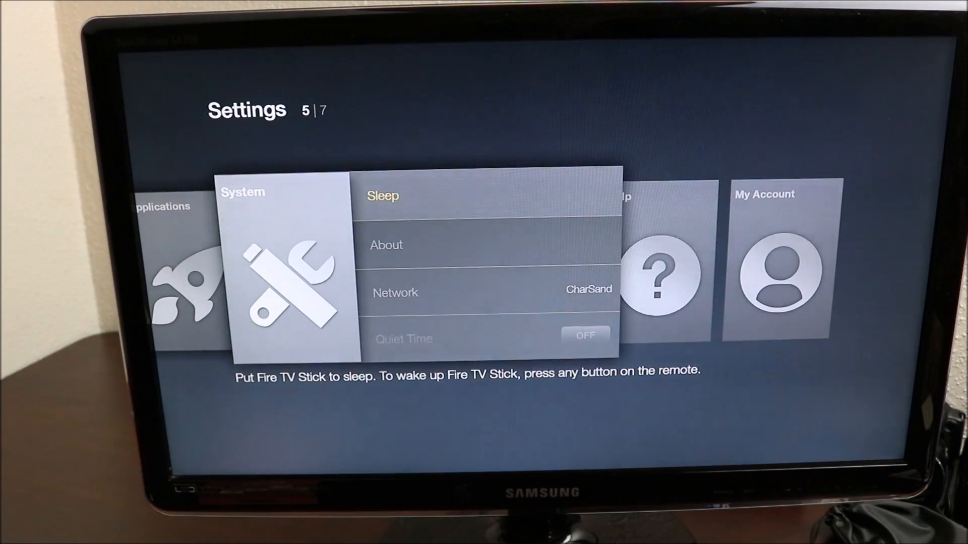
{"action": "scroll", "scroll_direction": "down", "scroll_amount": 3}
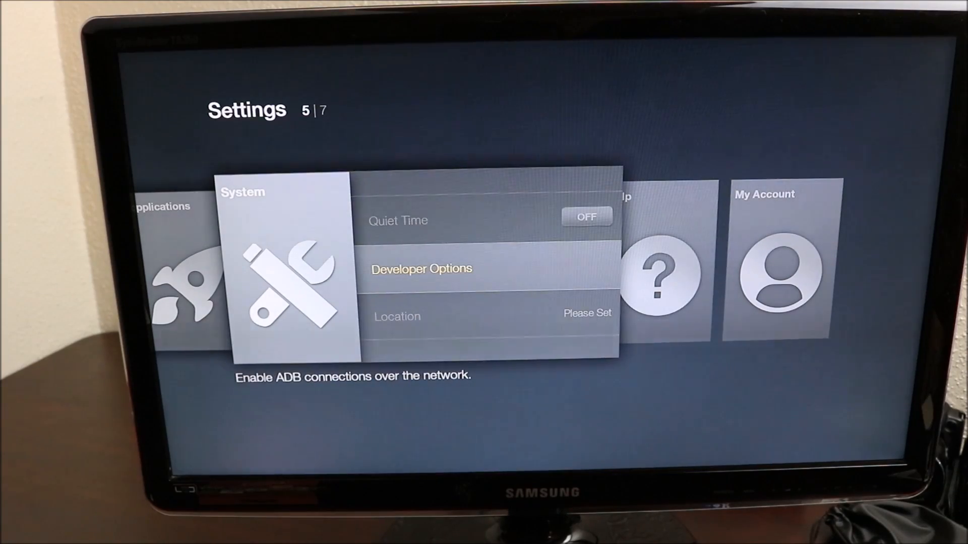
{"action": "left_click", "coordinate": [421, 269]}
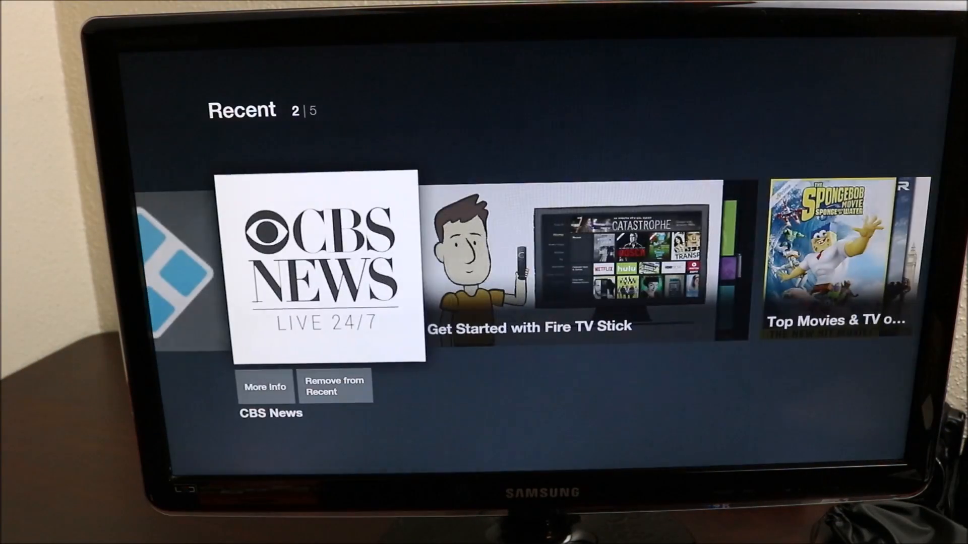
Launch ES File Explorer from the Recent row and open its built-in web browser.
{"action": "scroll", "scroll_direction": "right", "scroll_amount": 3}
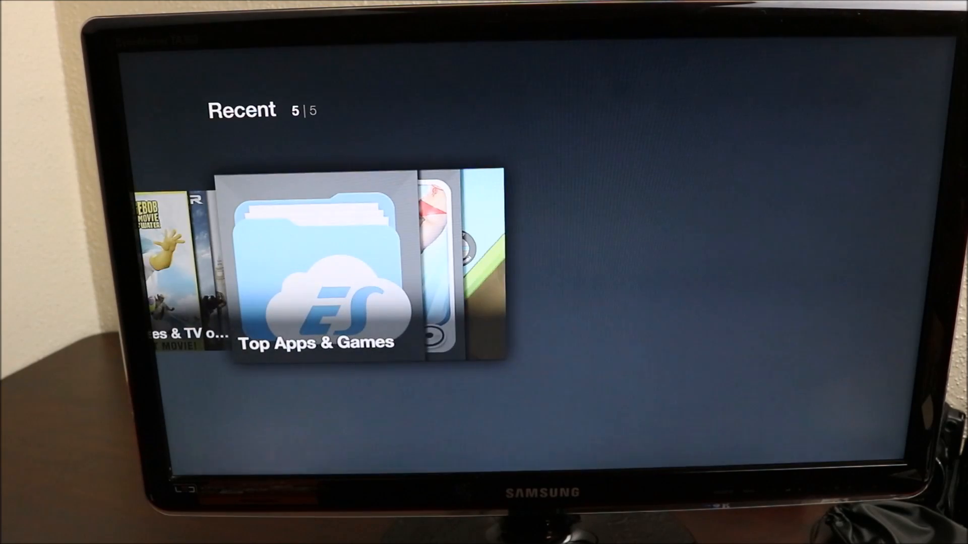
{"action": "left_click", "coordinate": [315, 272]}
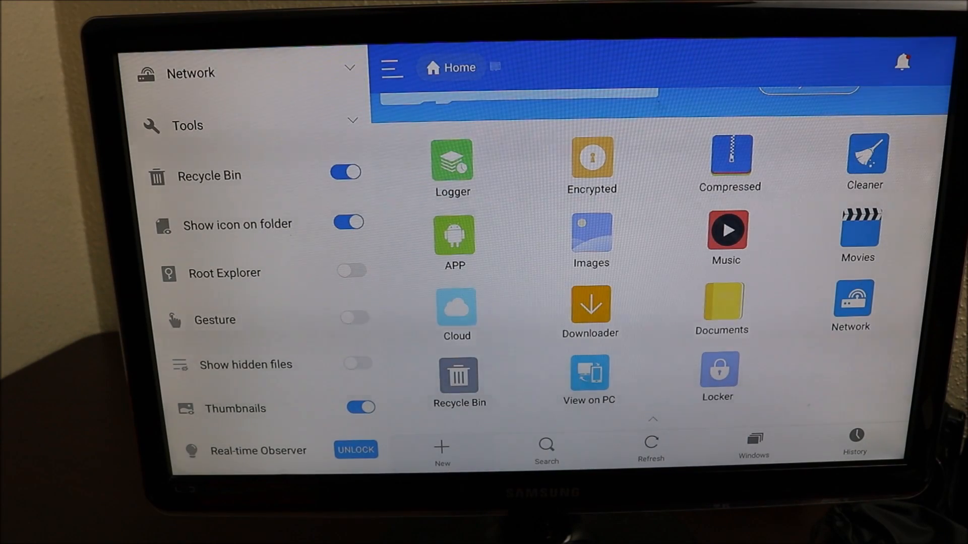
{"action": "left_click", "coordinate": [440, 451]}
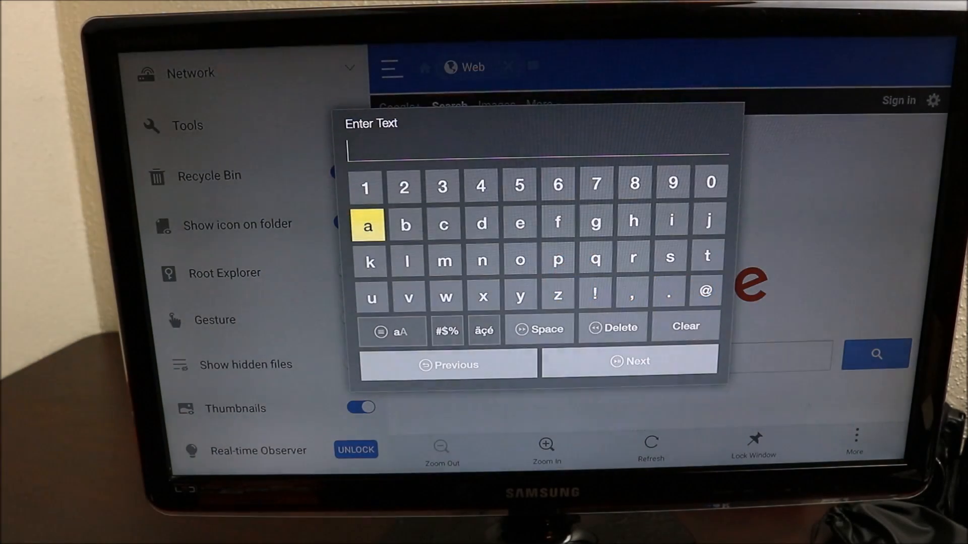
Search Google for 'kodi' using the on-screen keyboard.
{"action": "left_click", "coordinate": [369, 261]}
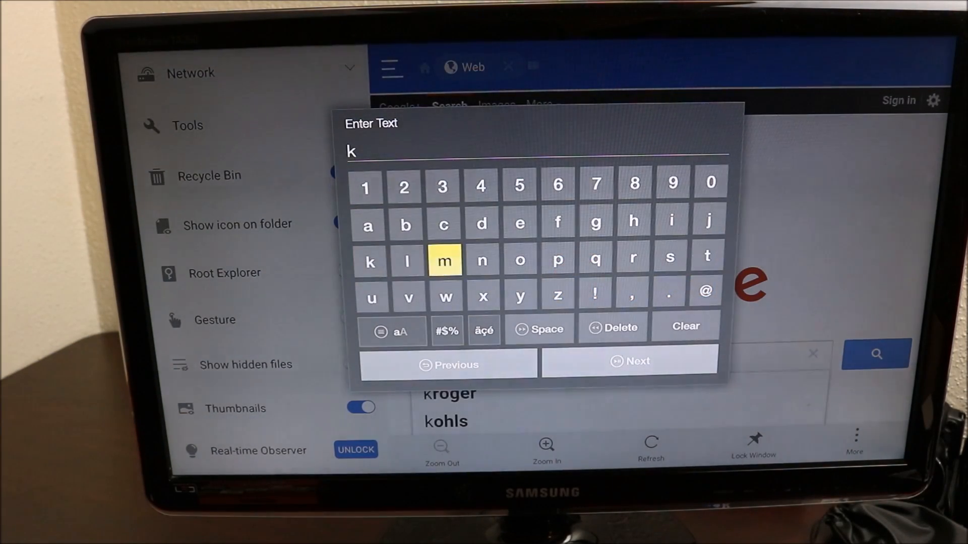
{"action": "left_click", "coordinate": [519, 259]}
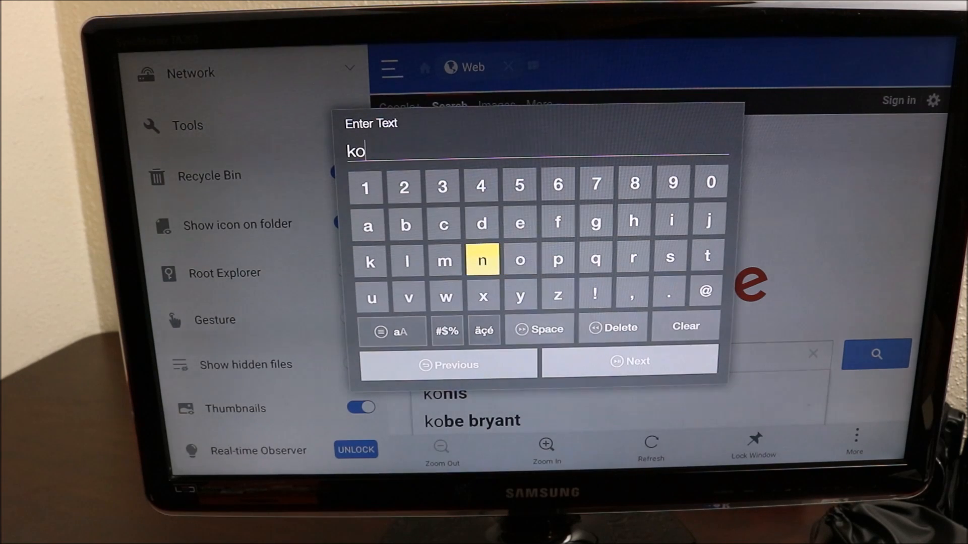
{"action": "left_click", "coordinate": [481, 222]}
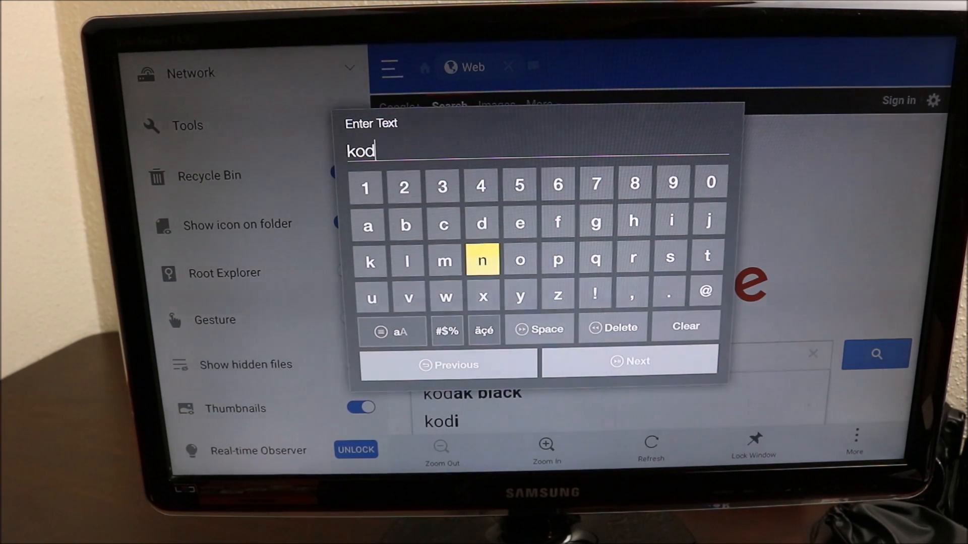
{"action": "mouse_move", "coordinate": [671, 221]}
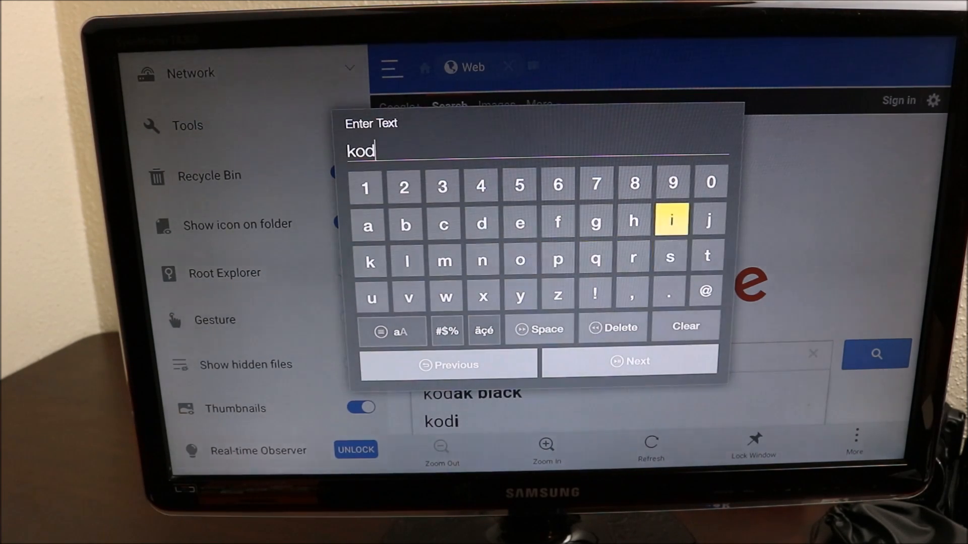
{"action": "left_click", "coordinate": [630, 361]}
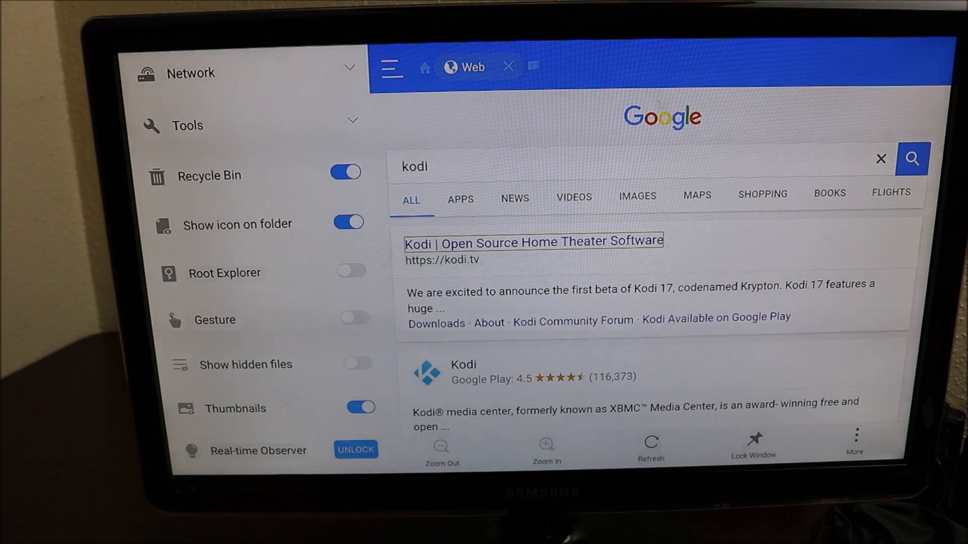
Open the kodi.tv search result and go to its Downloads page.
{"action": "left_click", "coordinate": [533, 241]}
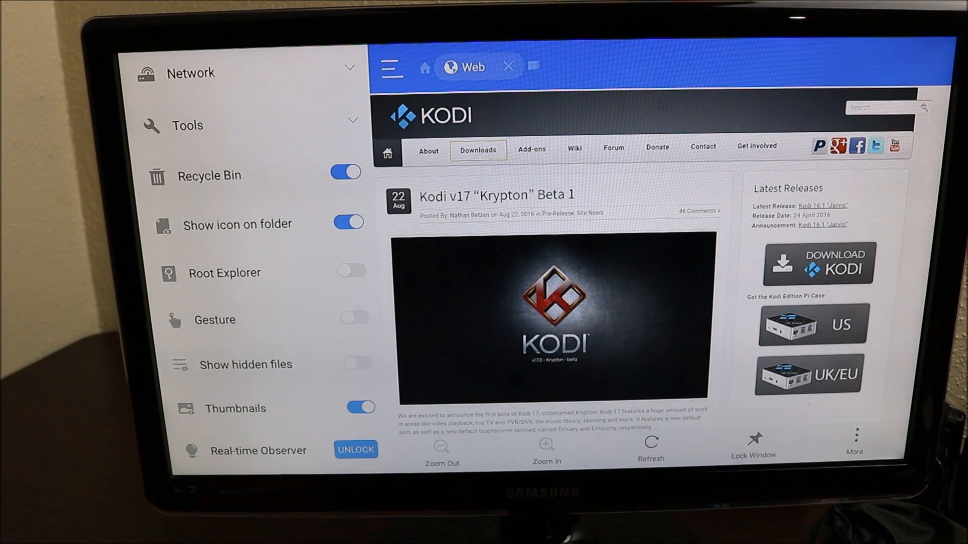
{"action": "left_click", "coordinate": [478, 151]}
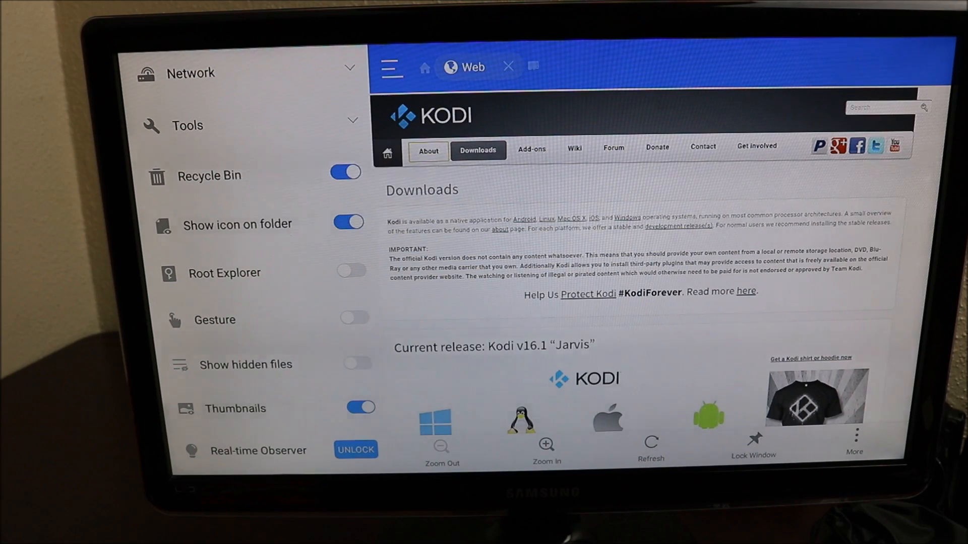
Scroll the Downloads page past Kodi v16.1 Jarvis toward the Krypton development builds.
{"action": "scroll", "scroll_direction": "down", "scroll_amount": 3}
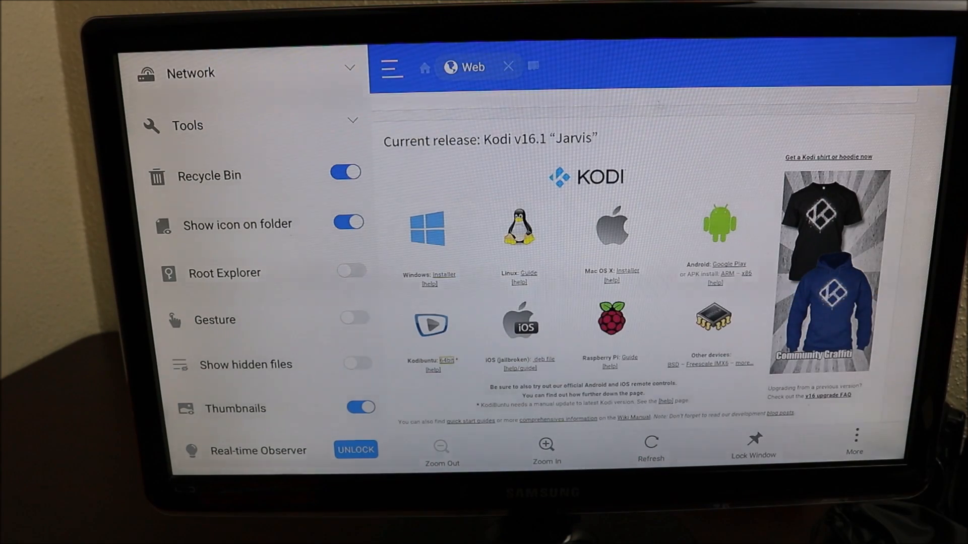
{"action": "scroll", "scroll_direction": "down", "scroll_amount": 3}
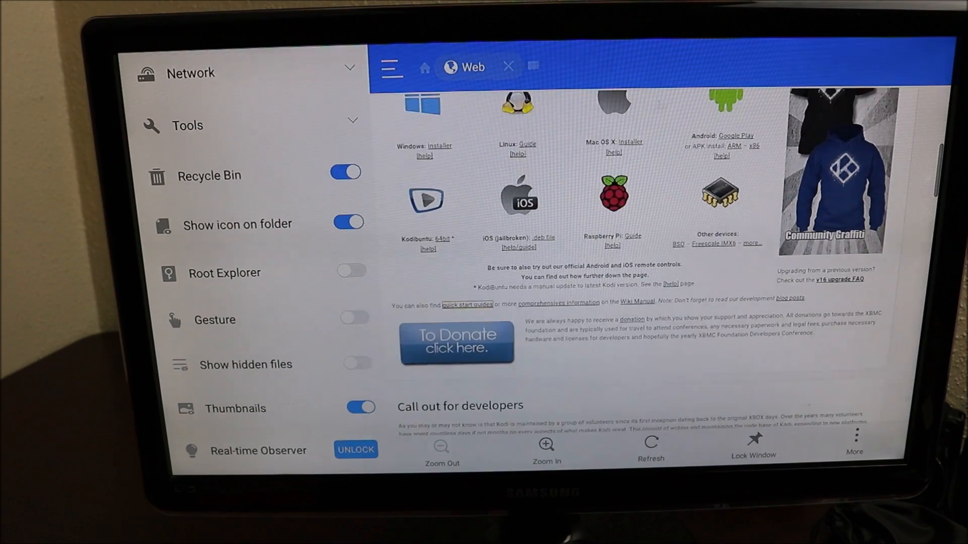
{"action": "scroll", "scroll_direction": "down", "scroll_amount": 3}
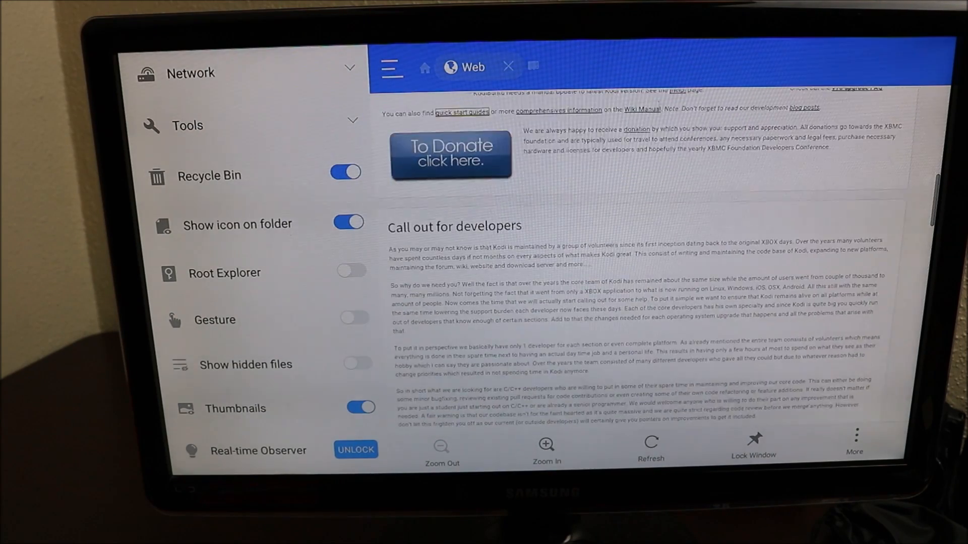
{"action": "scroll", "scroll_direction": "down", "scroll_amount": 3}
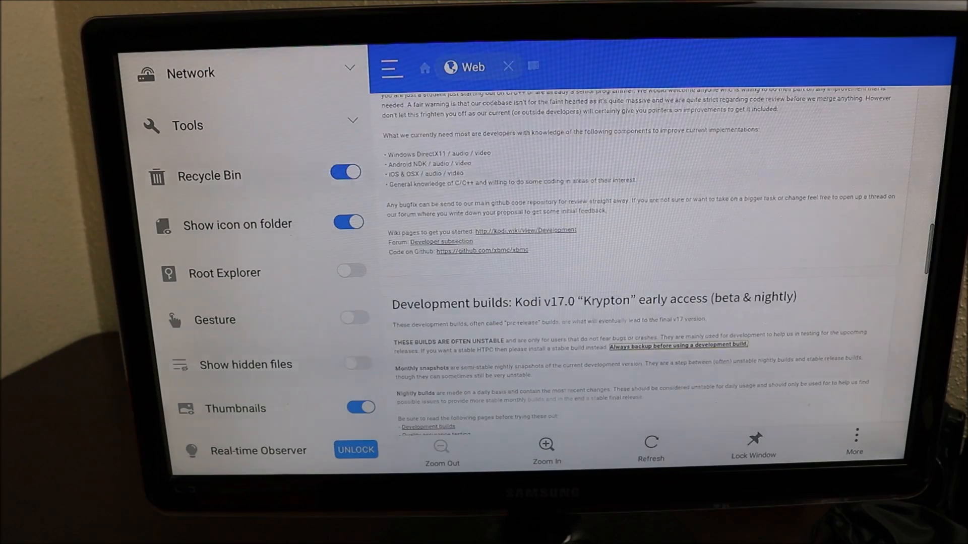
{"action": "scroll", "scroll_direction": "down", "scroll_amount": 3}
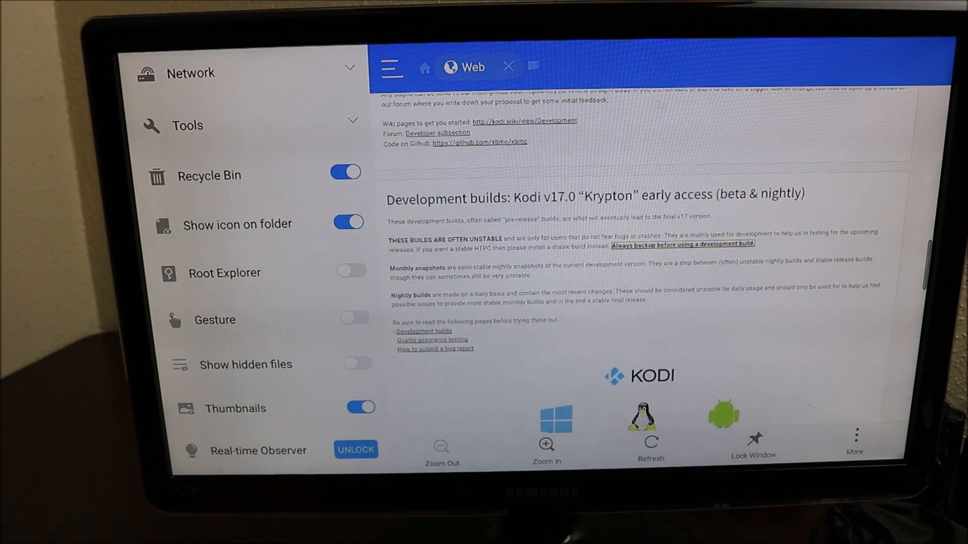
{"action": "scroll", "scroll_direction": "down", "scroll_amount": 3}
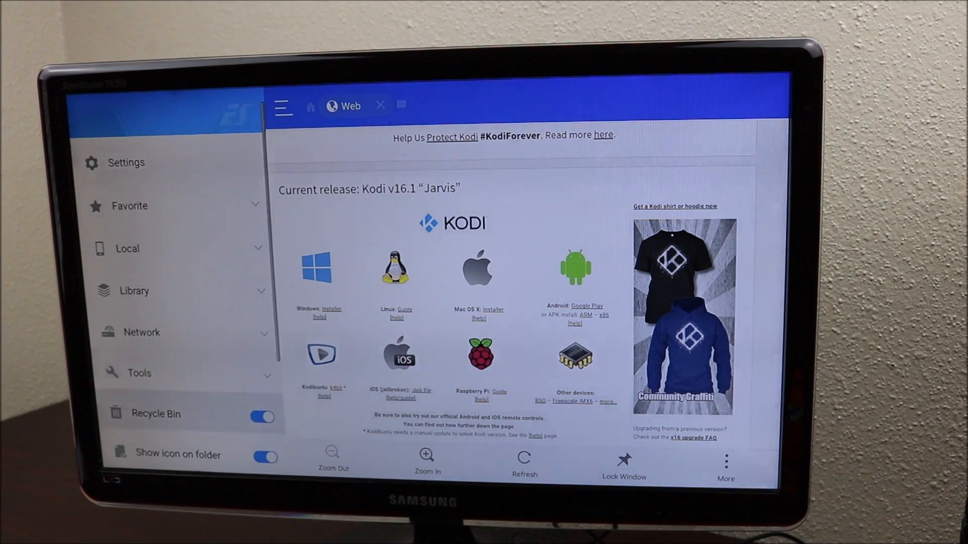
Download the Kodi 17.0 Krypton beta1 ARM APK with ES Downloader.
{"action": "scroll", "scroll_direction": "down", "scroll_amount": 3}
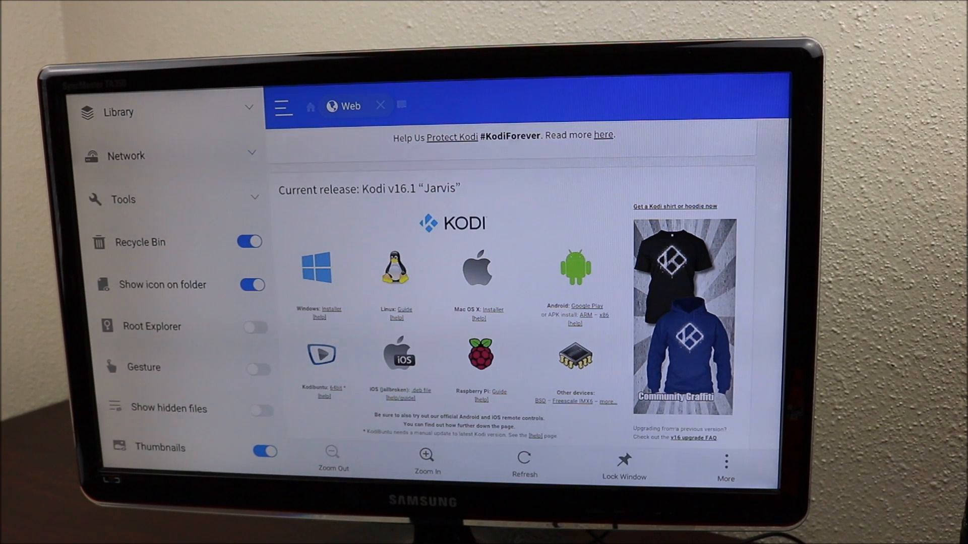
{"action": "left_click", "coordinate": [725, 459]}
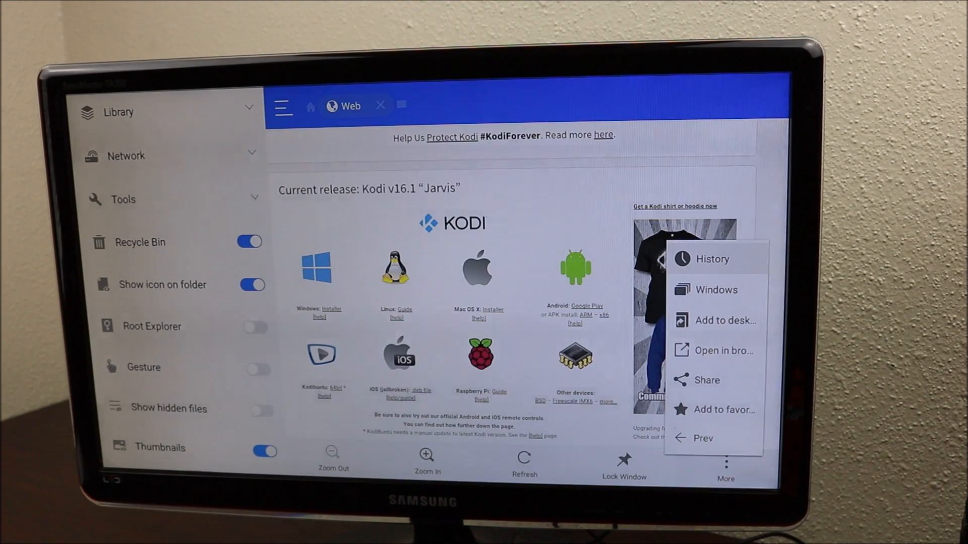
{"action": "left_click", "coordinate": [723, 350]}
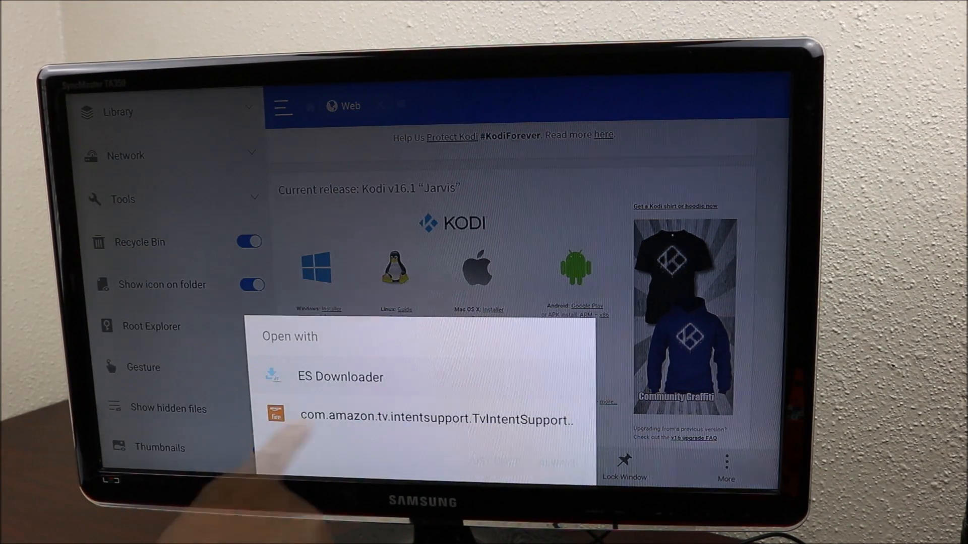
{"action": "left_click", "coordinate": [340, 377]}
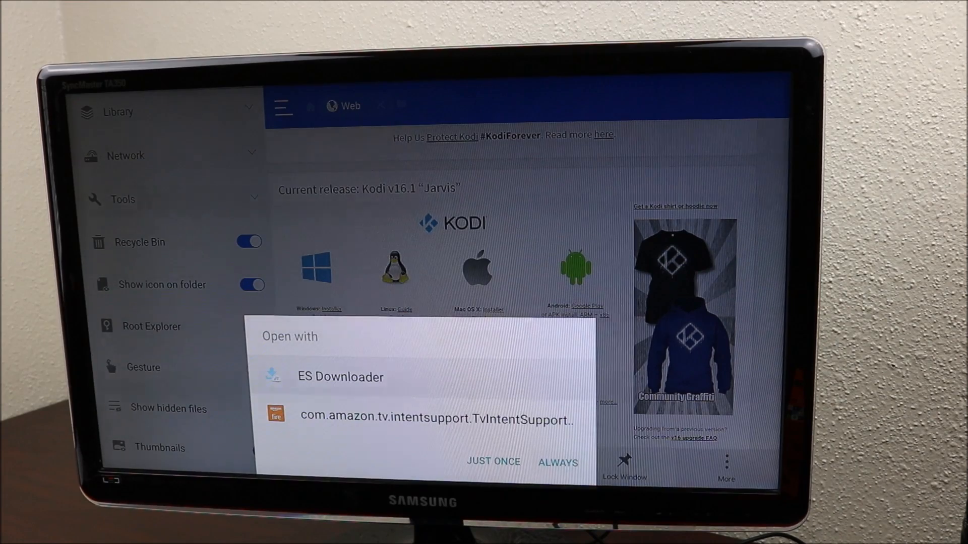
{"action": "left_click", "coordinate": [340, 377]}
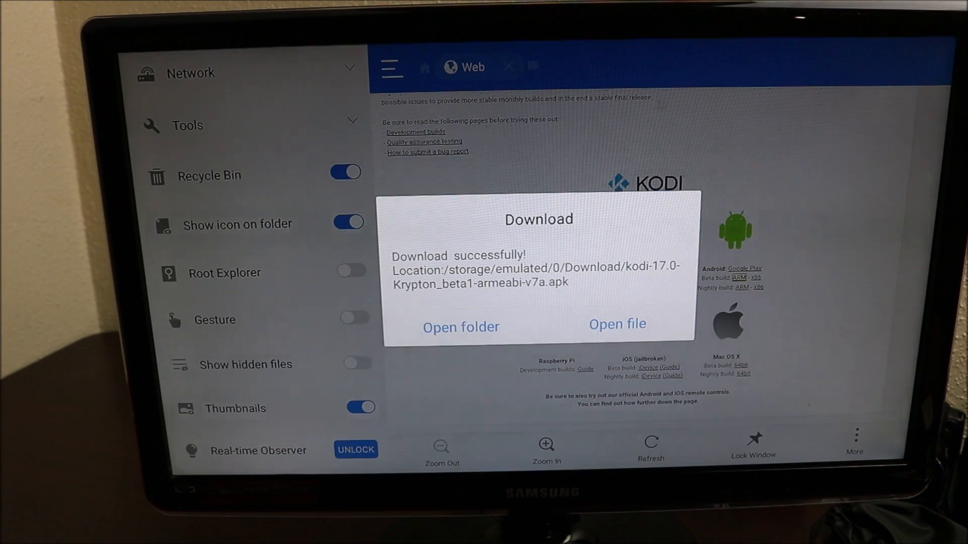
Open the downloaded Kodi 17.0 beta1 APK and start installing it.
{"action": "left_click", "coordinate": [616, 324]}
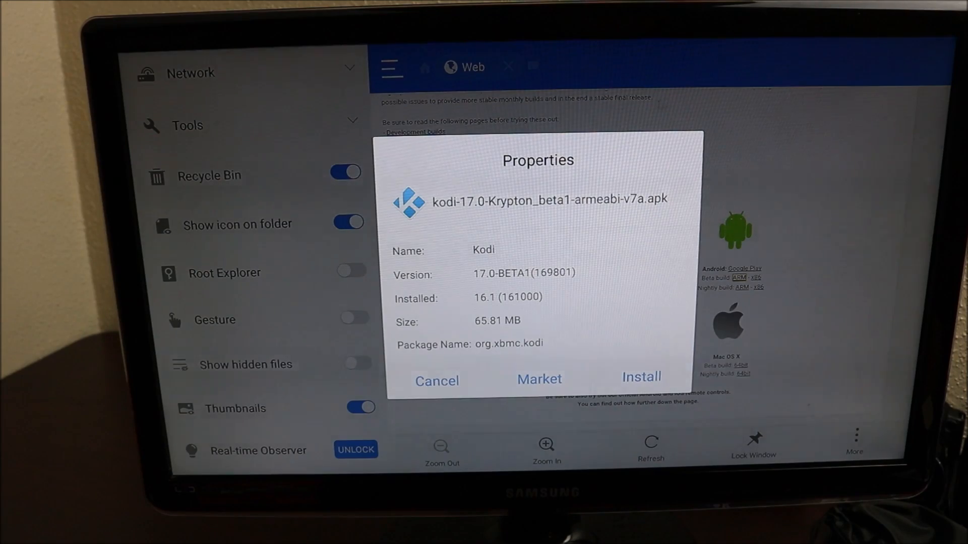
{"action": "left_click", "coordinate": [436, 381]}
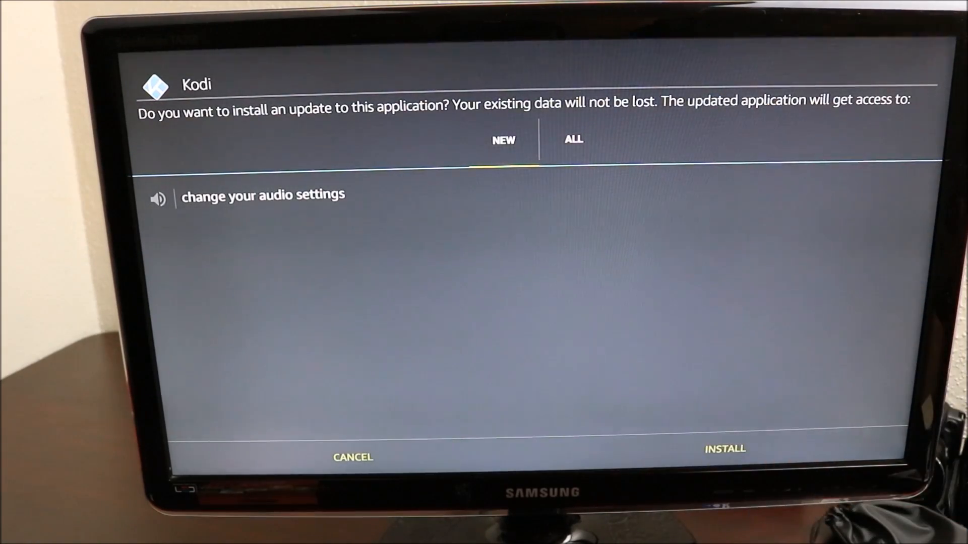
Install the Kodi 17 beta update over Kodi 16.1 and launch it.
{"action": "left_click", "coordinate": [352, 457]}
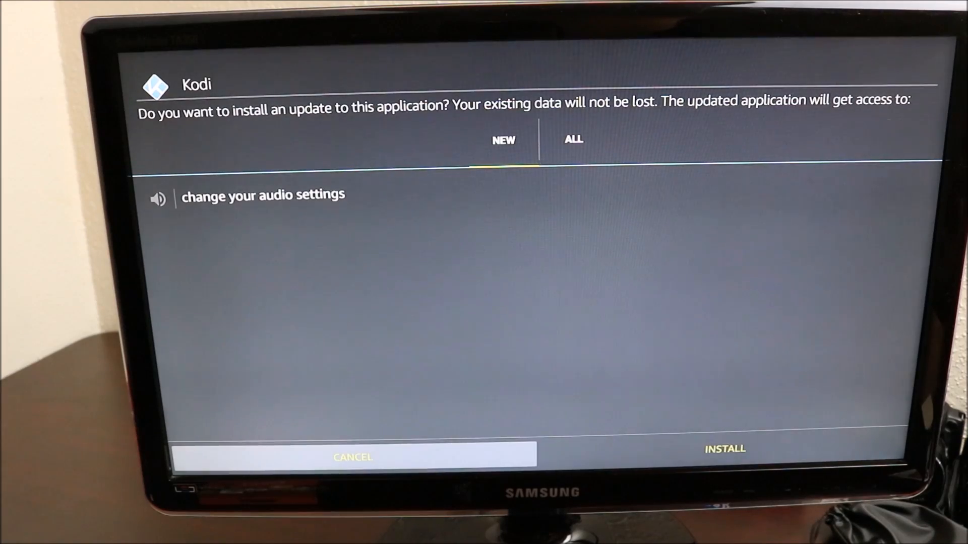
{"action": "left_click", "coordinate": [724, 449]}
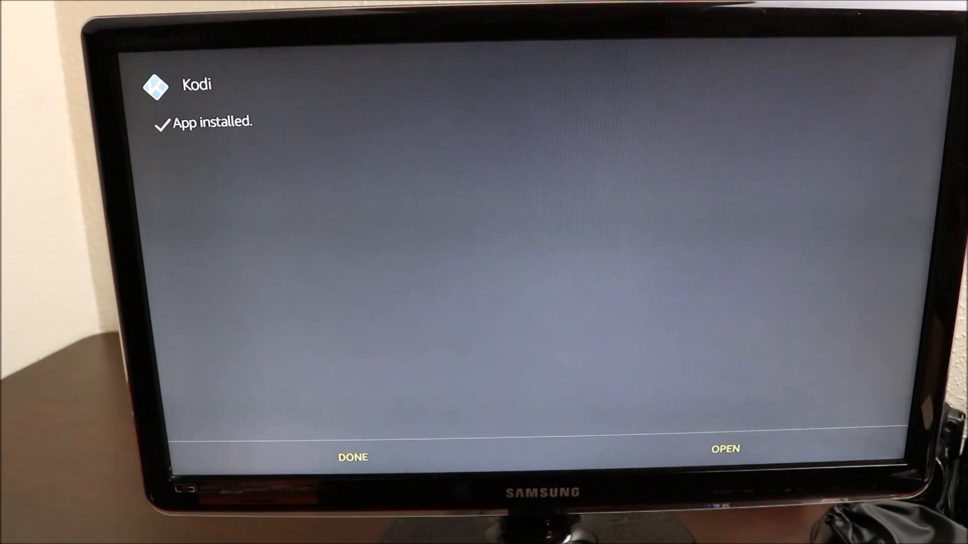
{"action": "left_click", "coordinate": [725, 448]}
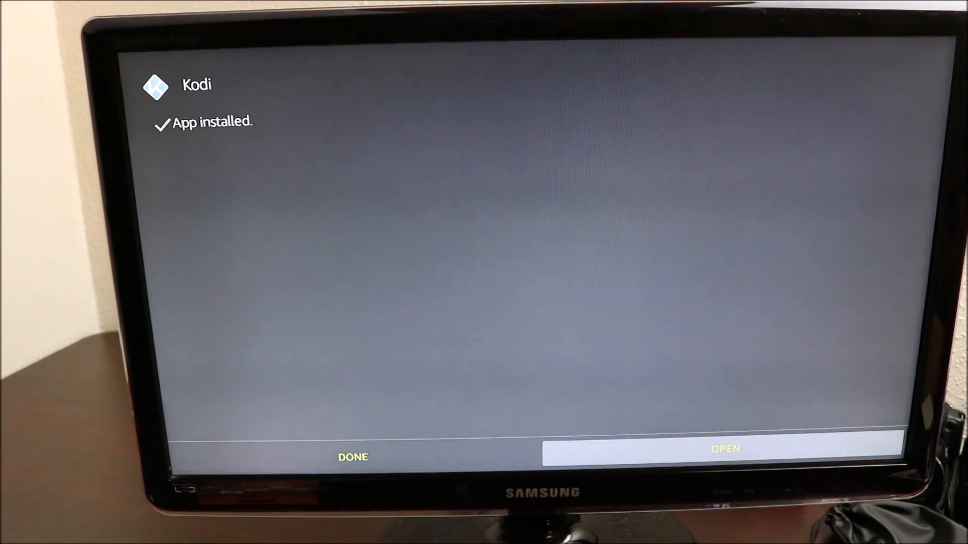
{"action": "left_click", "coordinate": [724, 449]}
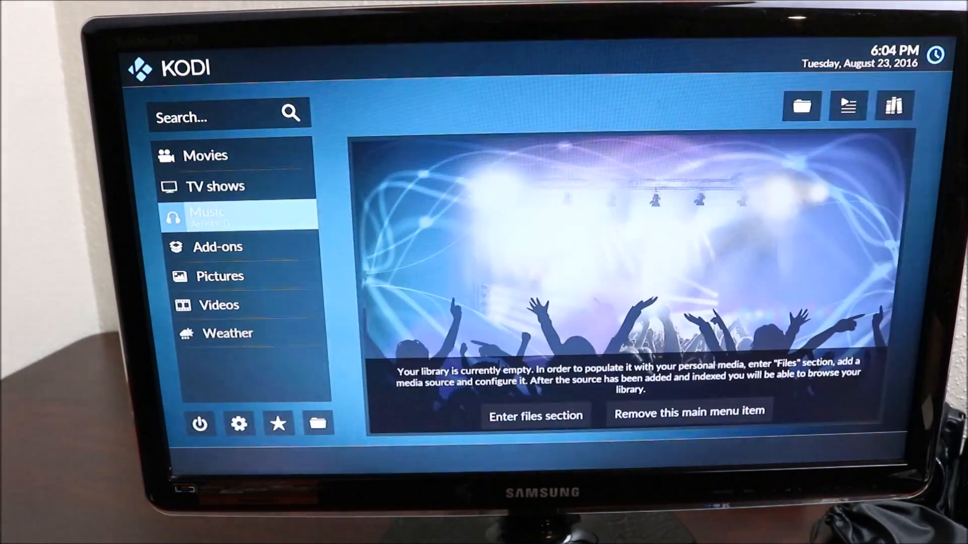
Browse the video add-ons like Phoenix, Velocity and SALTS, then open Phoenix's Movies list.
{"action": "left_click", "coordinate": [218, 247]}
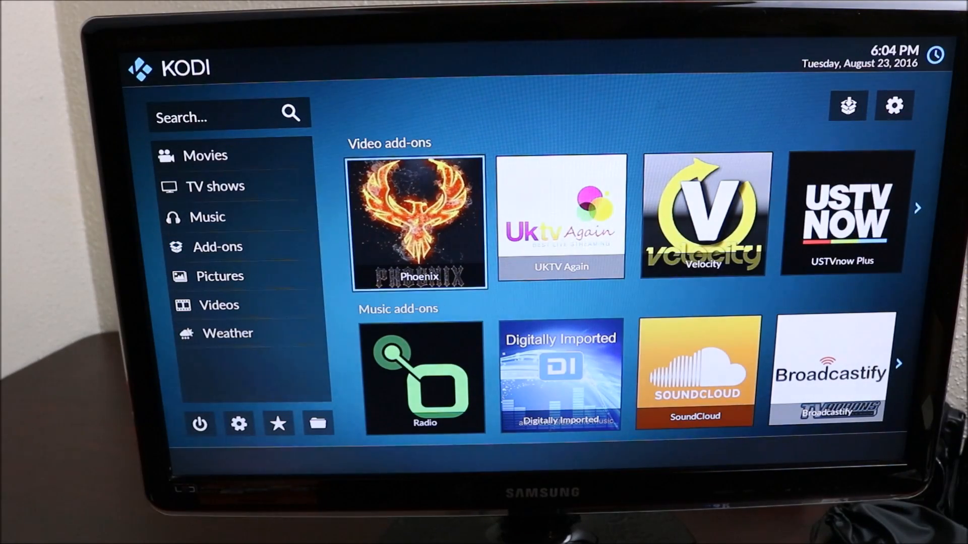
{"action": "scroll", "scroll_direction": "right", "scroll_amount": 3}
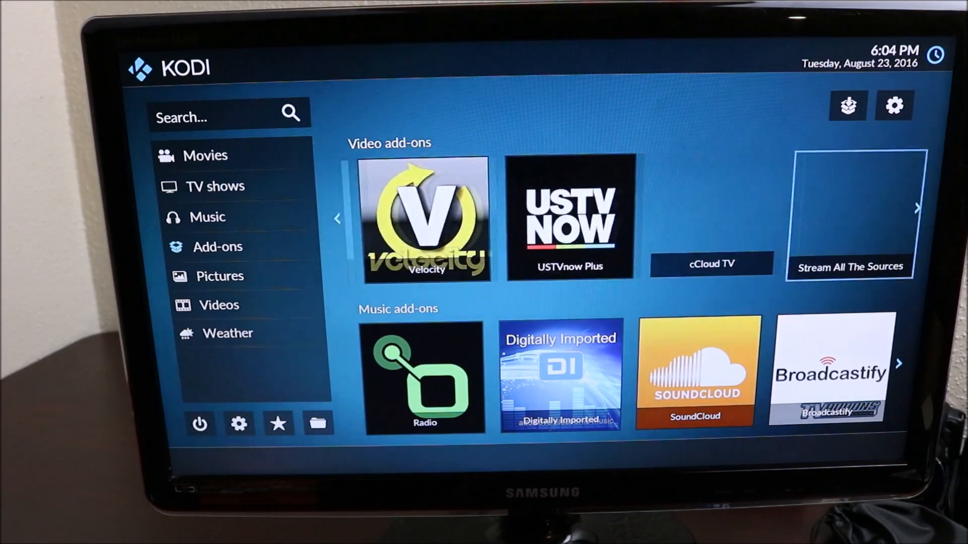
{"action": "left_click", "coordinate": [917, 207]}
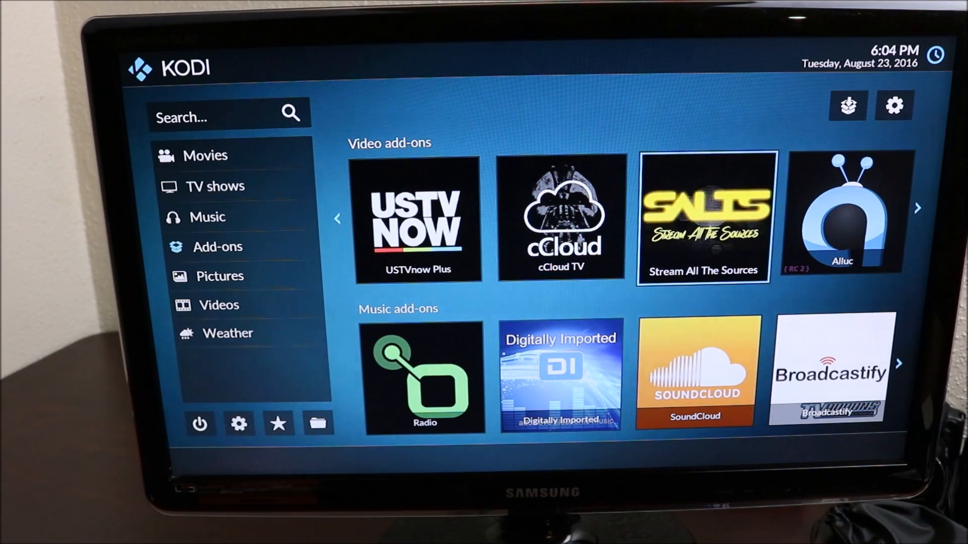
{"action": "left_click", "coordinate": [337, 218]}
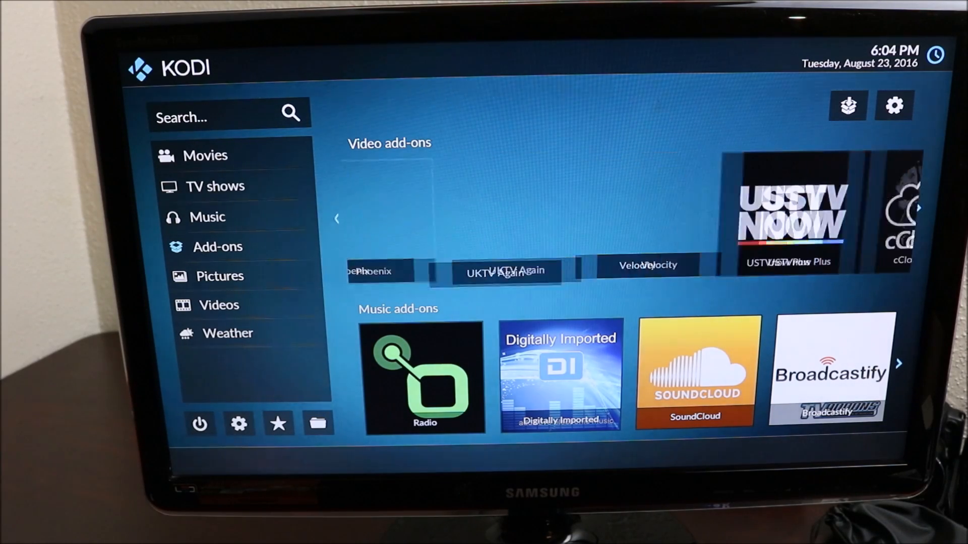
{"action": "left_click", "coordinate": [217, 246]}
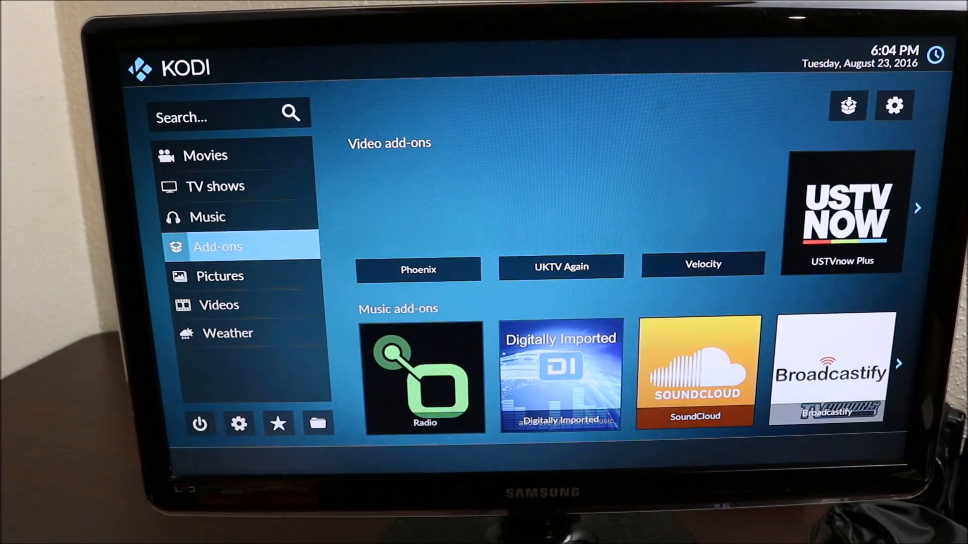
{"action": "left_click", "coordinate": [219, 304]}
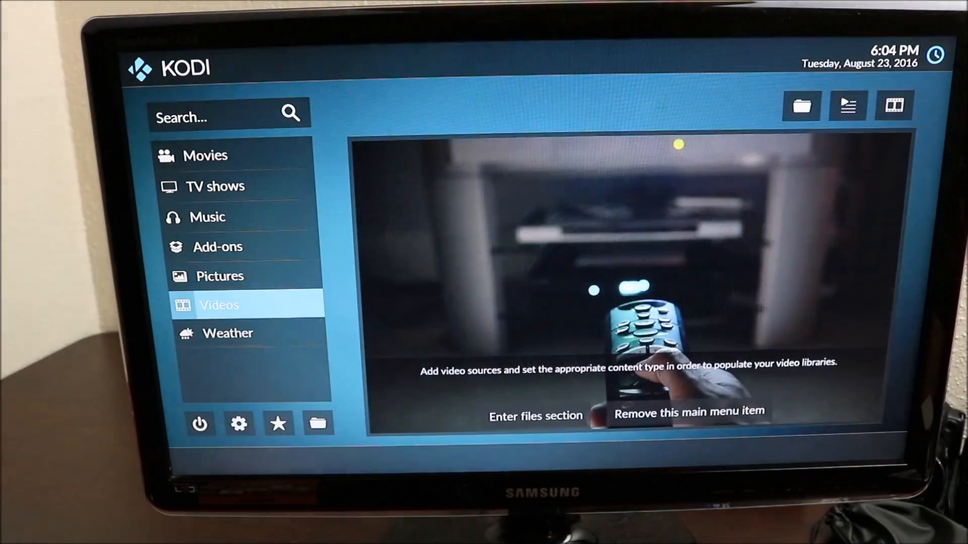
{"action": "left_click", "coordinate": [228, 333]}
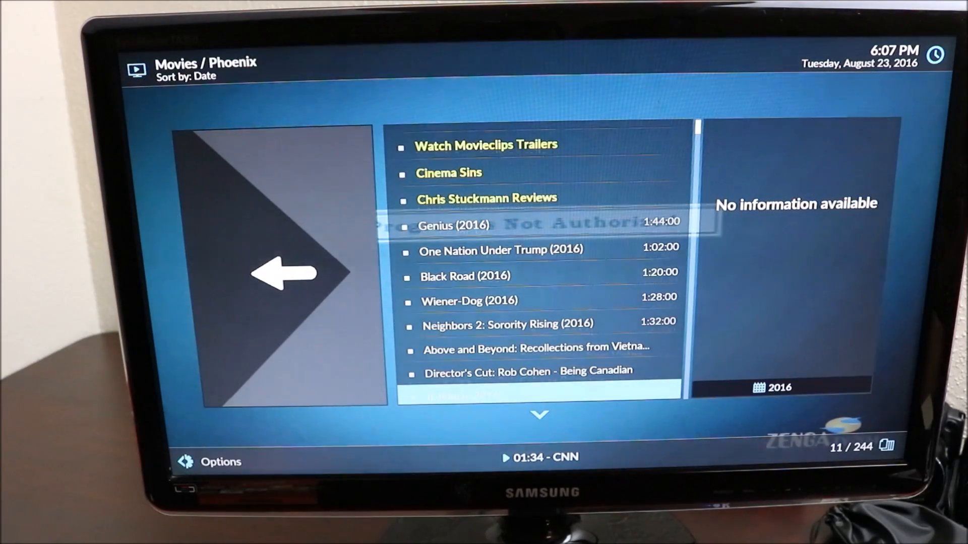
Scroll the Phoenix movie list down to Now You See Me 2 (2016) and show its three links.
{"action": "scroll", "scroll_direction": "down", "scroll_amount": 3}
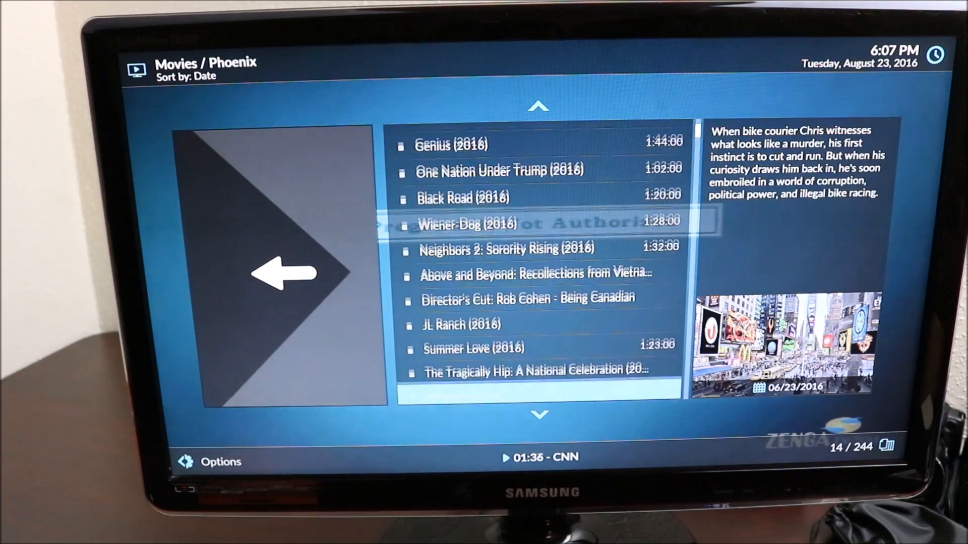
{"action": "scroll", "scroll_direction": "down", "scroll_amount": 3}
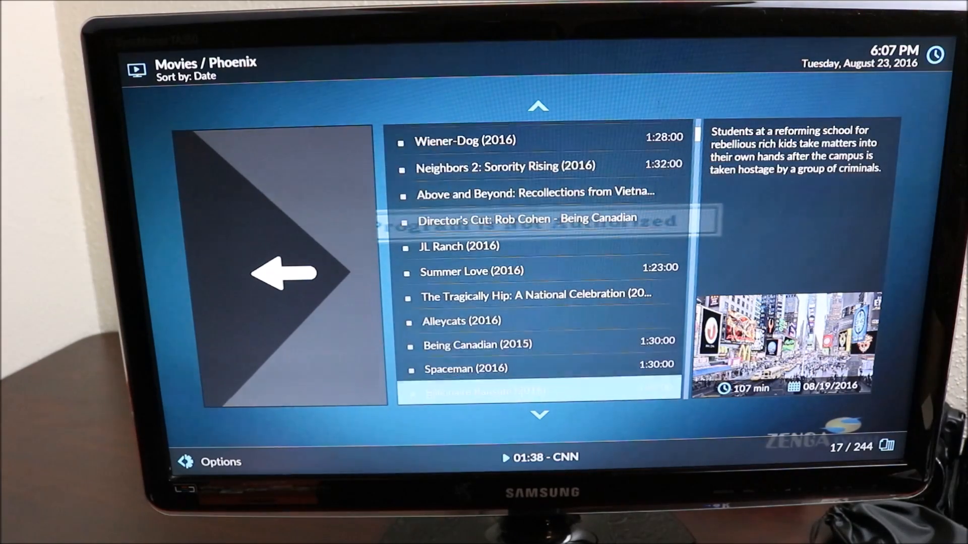
{"action": "scroll", "scroll_direction": "down", "scroll_amount": 3}
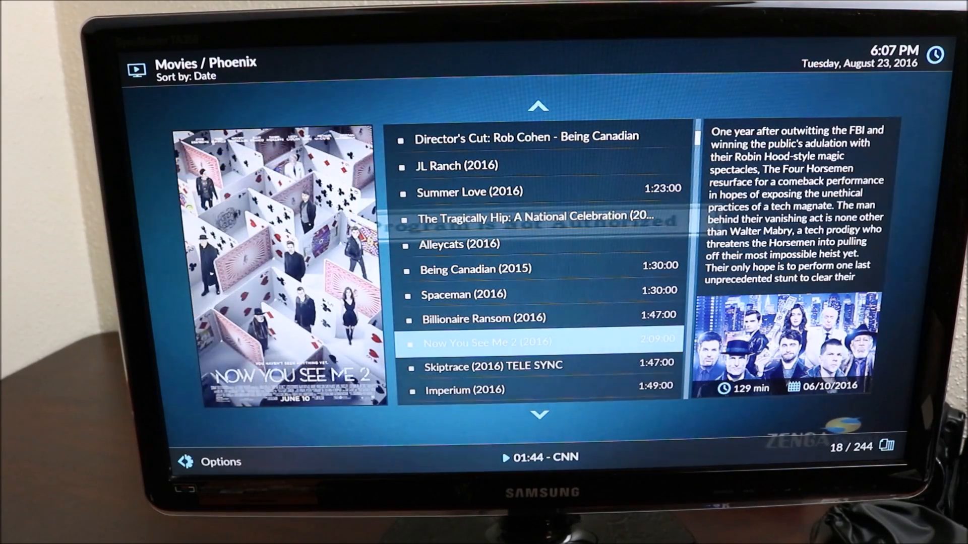
{"action": "left_click", "coordinate": [478, 343]}
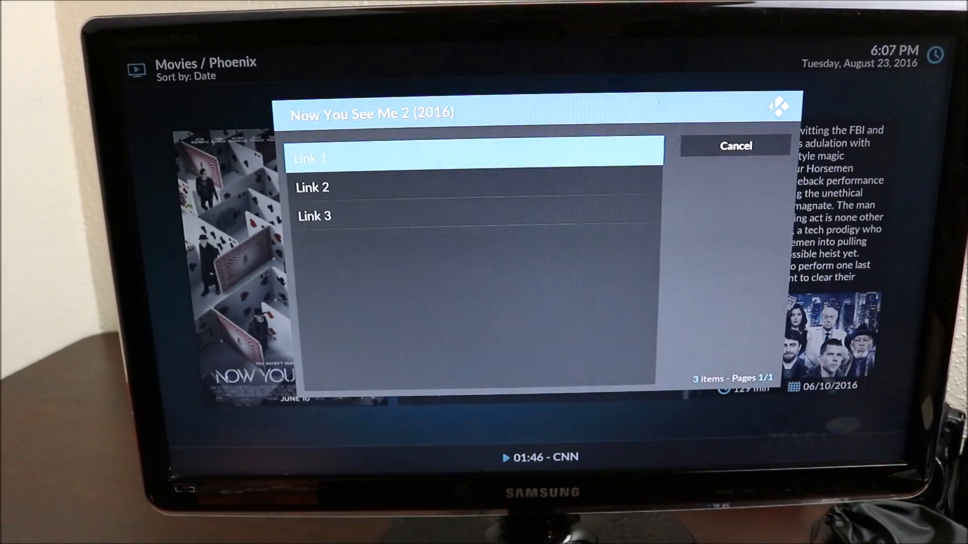